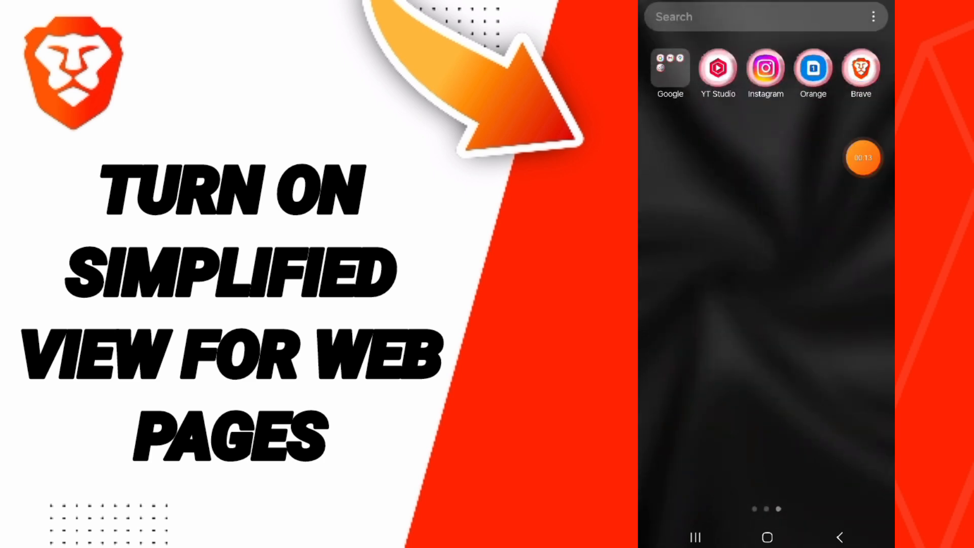
Step: Launch Brave from the home screen to its new tab page with Privacy Stats
click(860, 68)
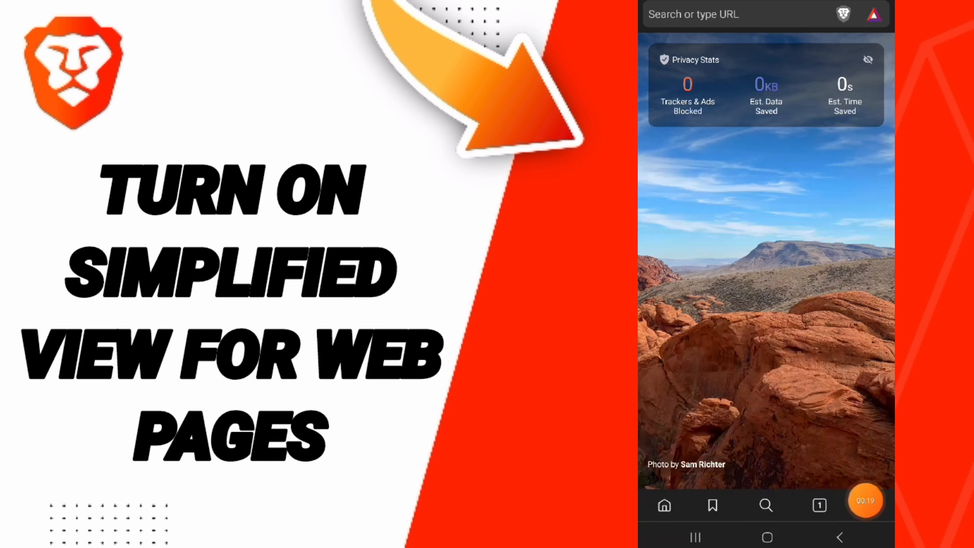
click(868, 505)
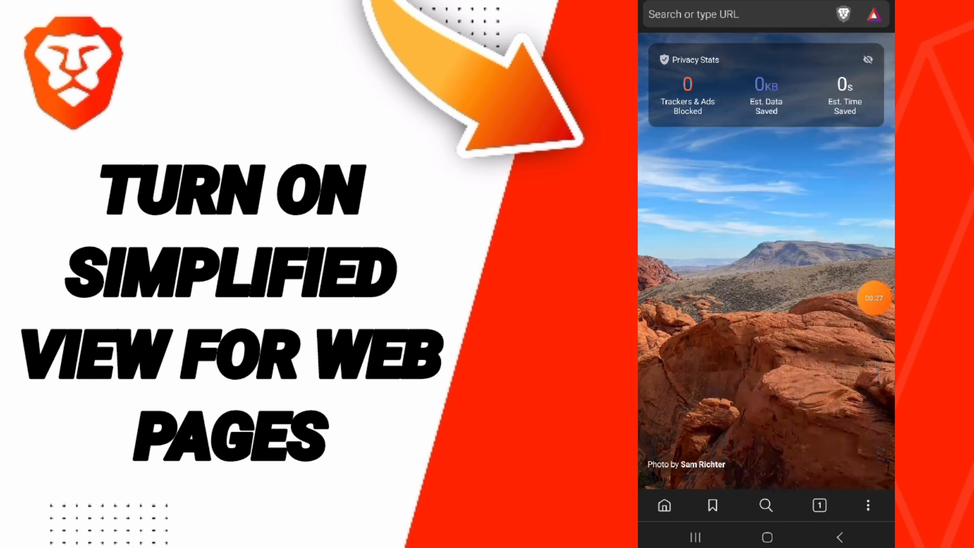
Step: Open Brave Settings and scroll down to the Display section
click(868, 506)
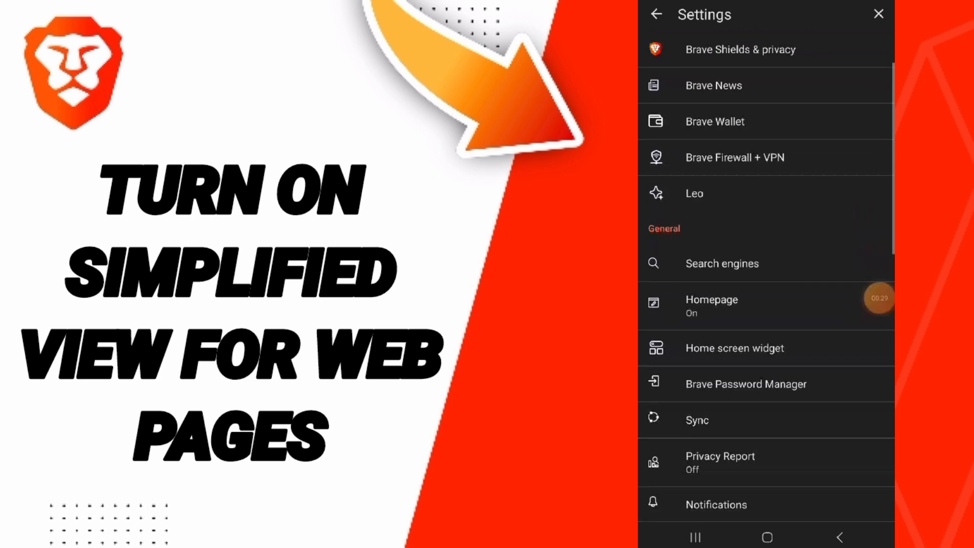
scroll(down, 3)
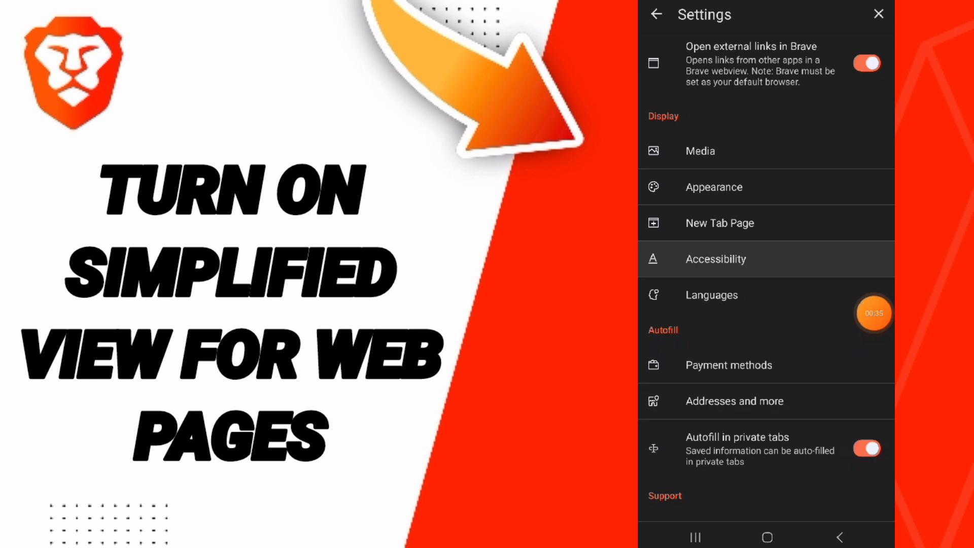
Step: Check Accessibility shows Simplified view for web pages on, then return to the home screen
click(715, 259)
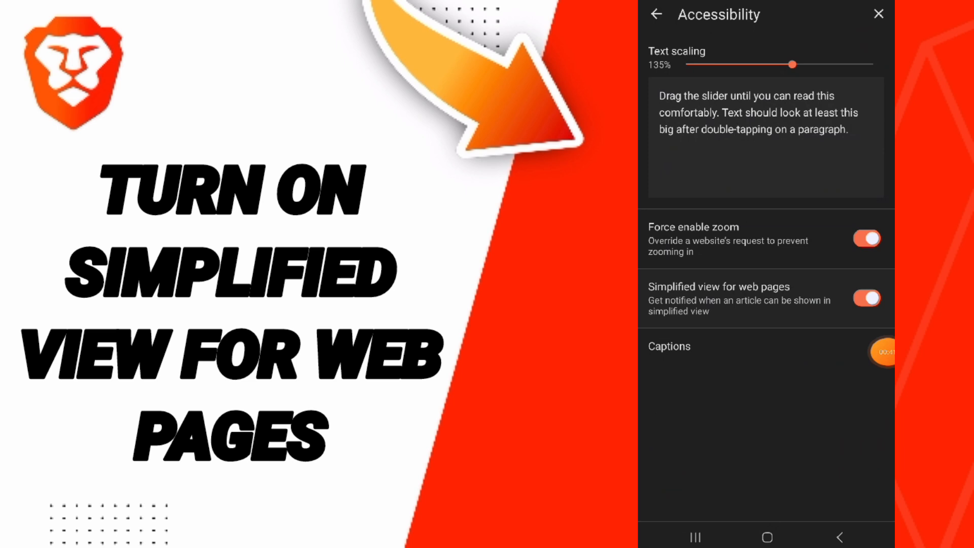
mouse_move(860, 324)
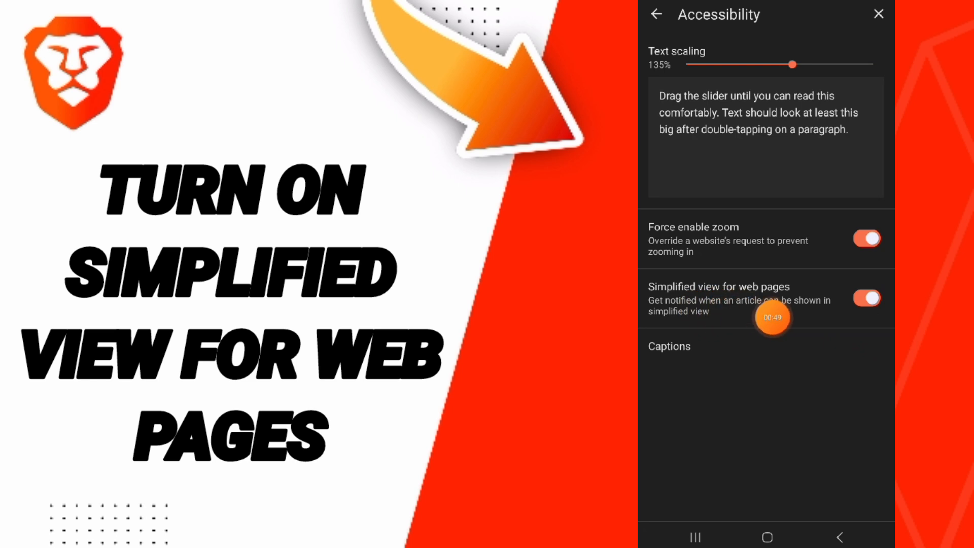
mouse_move(874, 335)
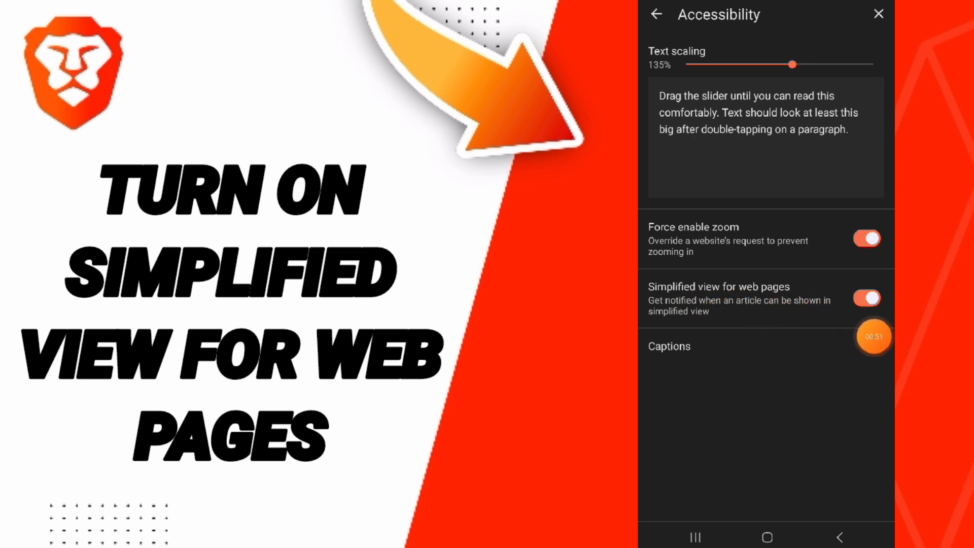
click(767, 537)
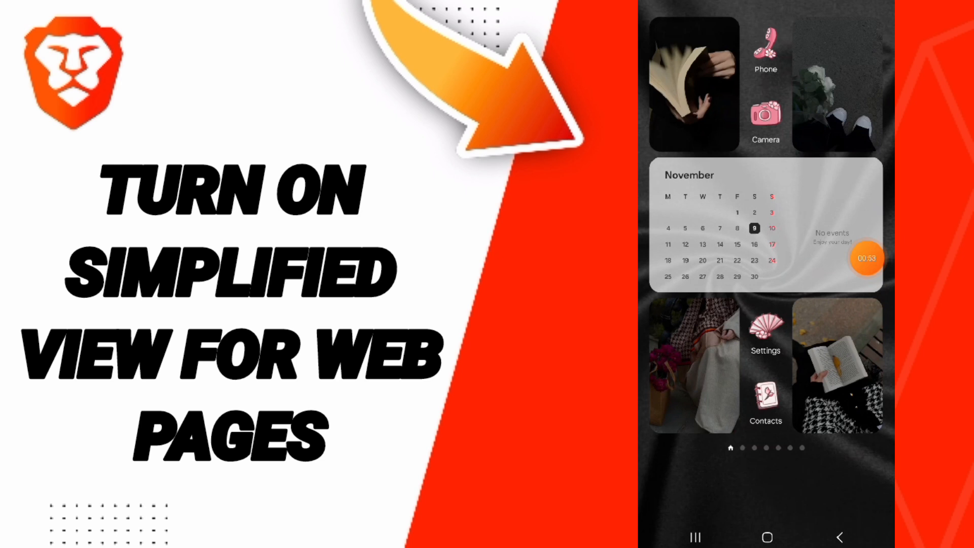